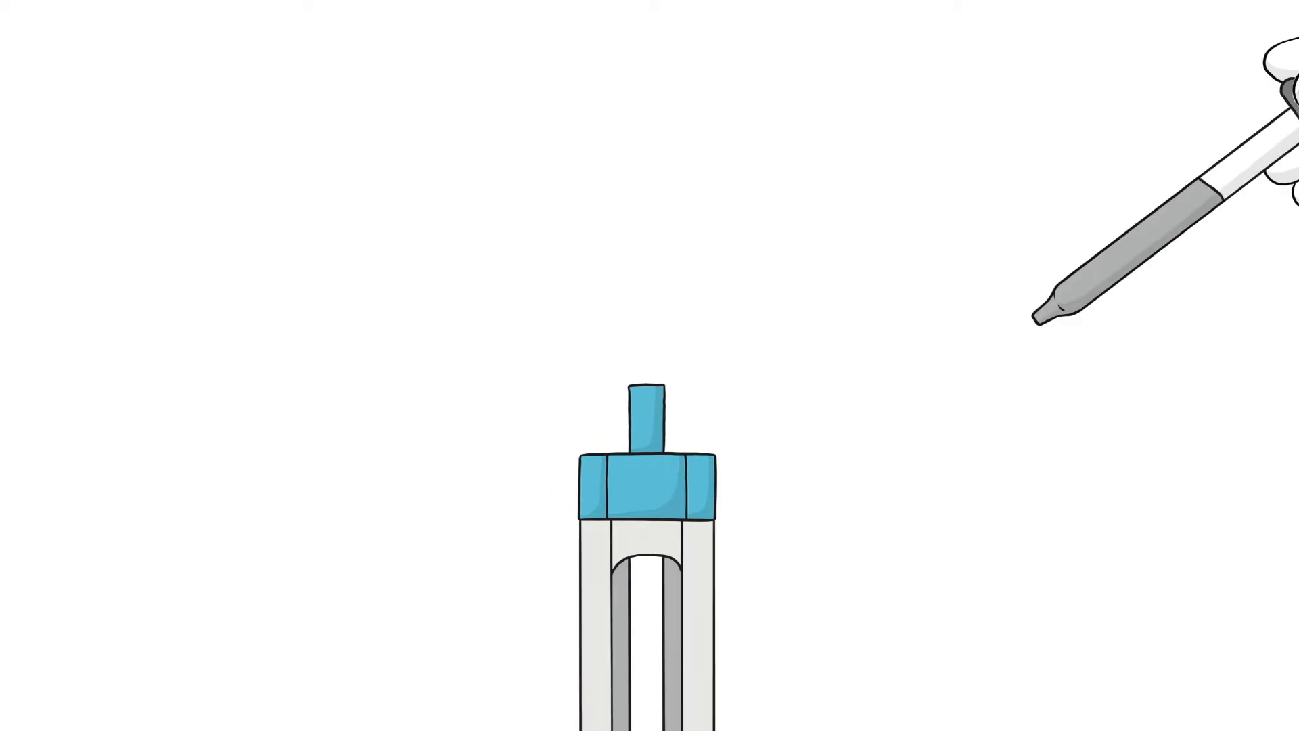
left_click(646, 381)
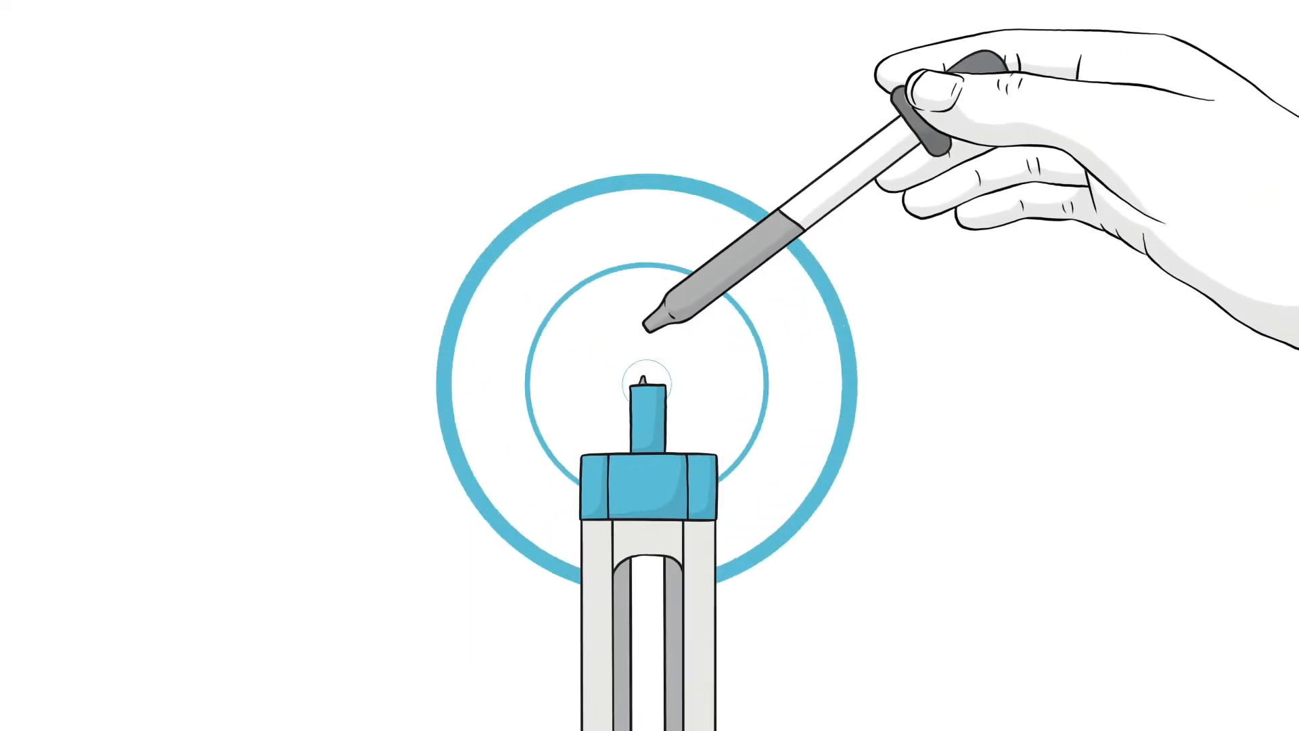